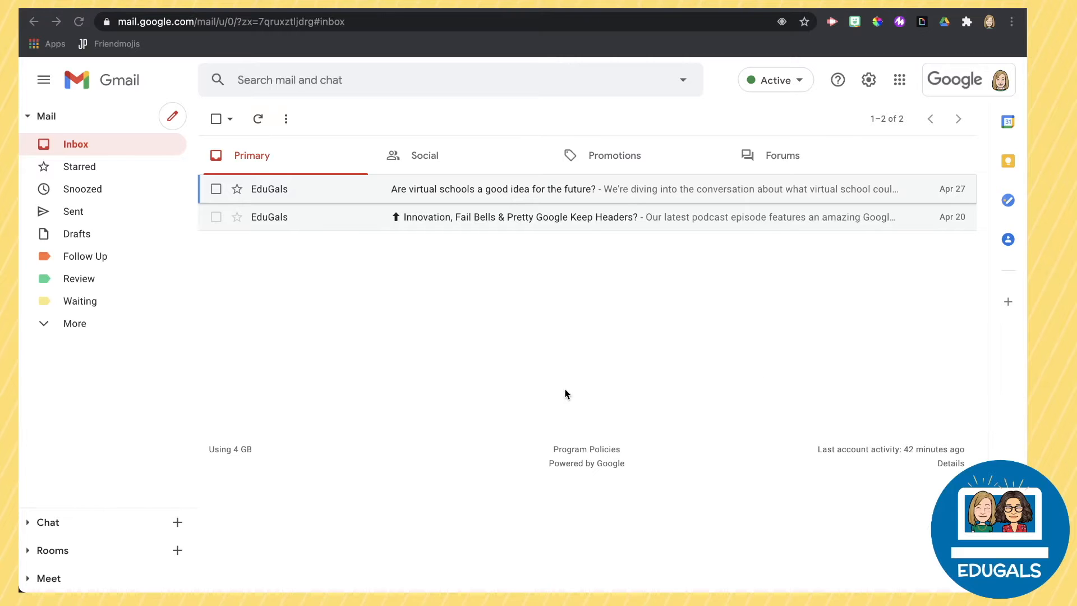
mouse_move(285, 207)
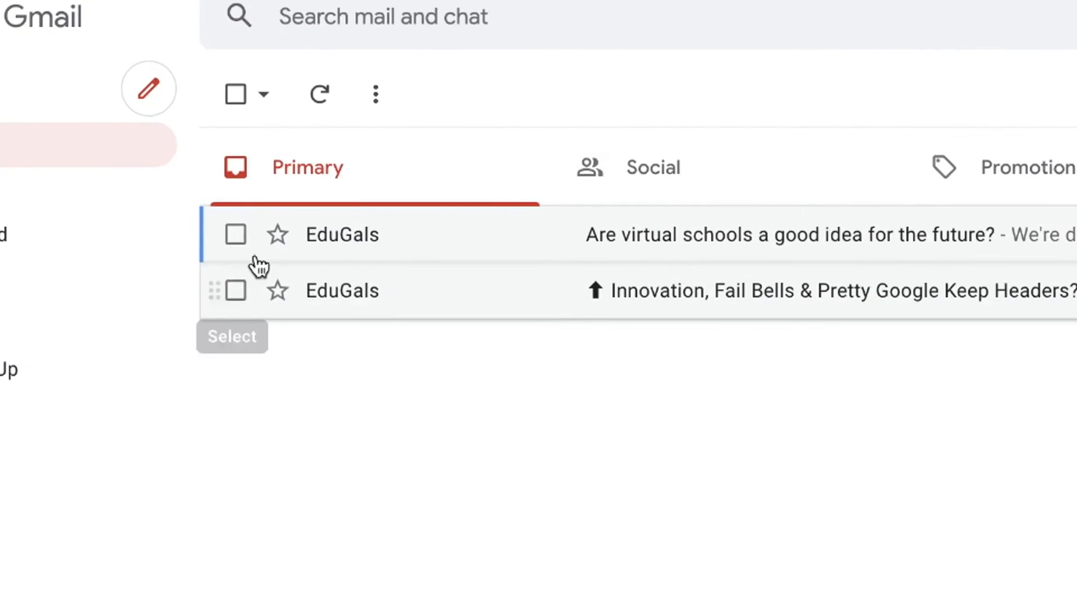
mouse_move(277, 234)
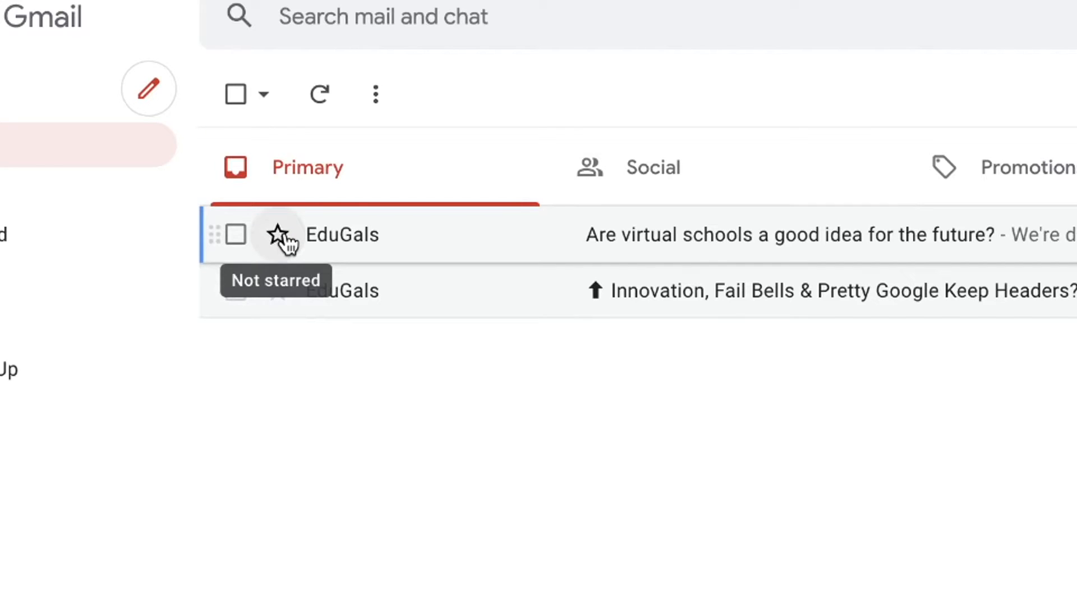
Star the virtual schools email from inside the message, then go back to the inbox.
click(277, 234)
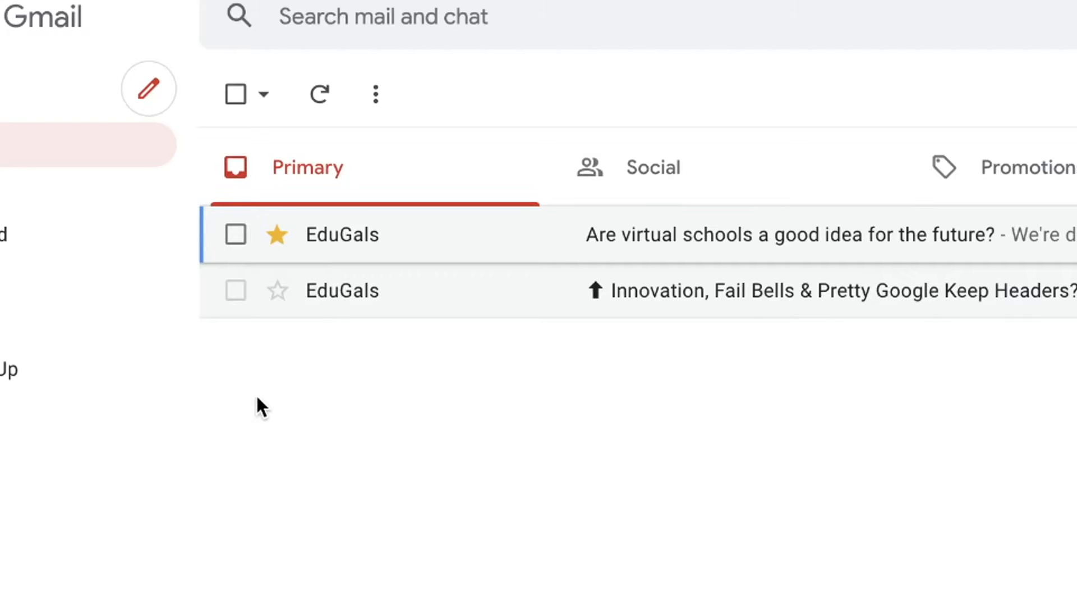
mouse_move(277, 235)
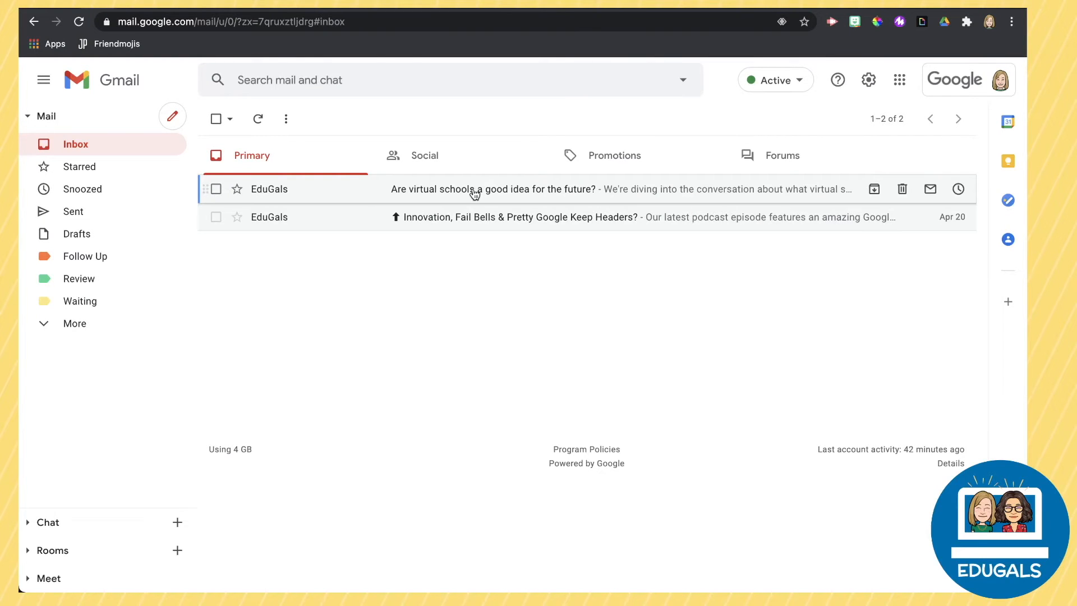
click(493, 189)
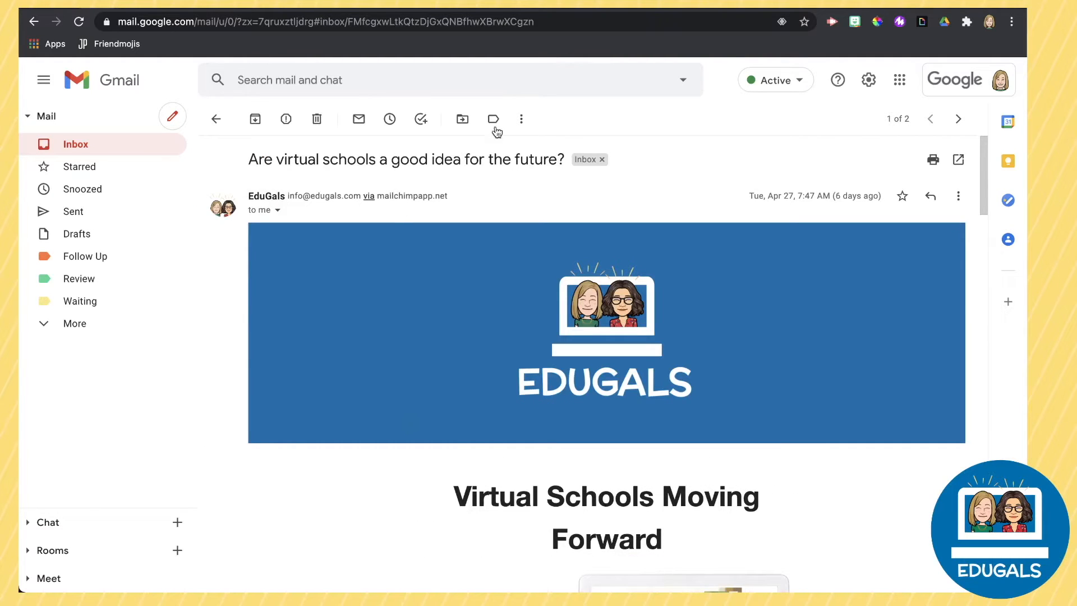
mouse_move(521, 119)
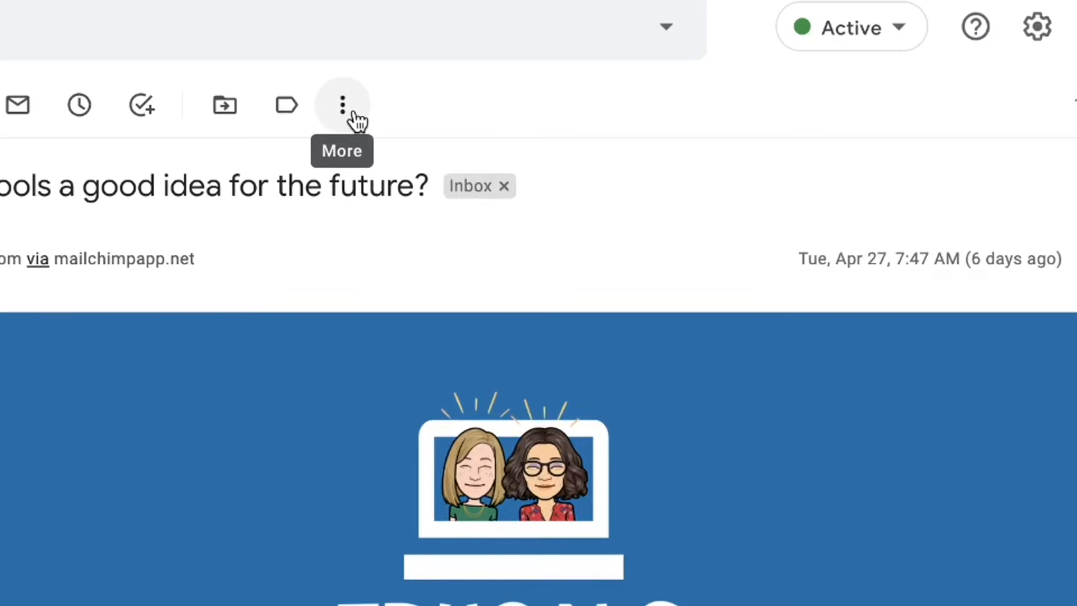
click(342, 104)
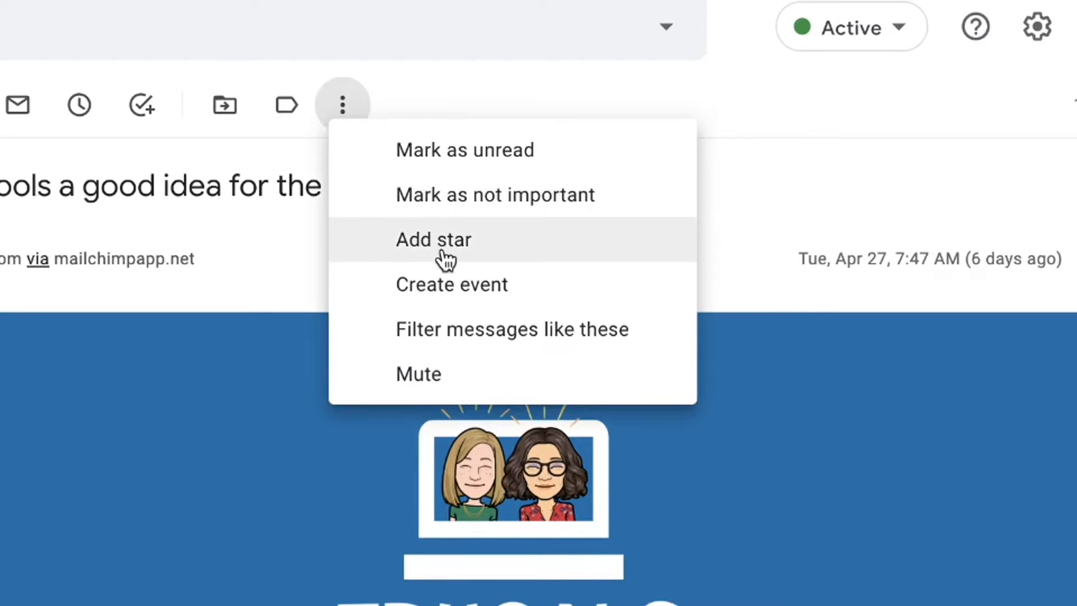
click(342, 105)
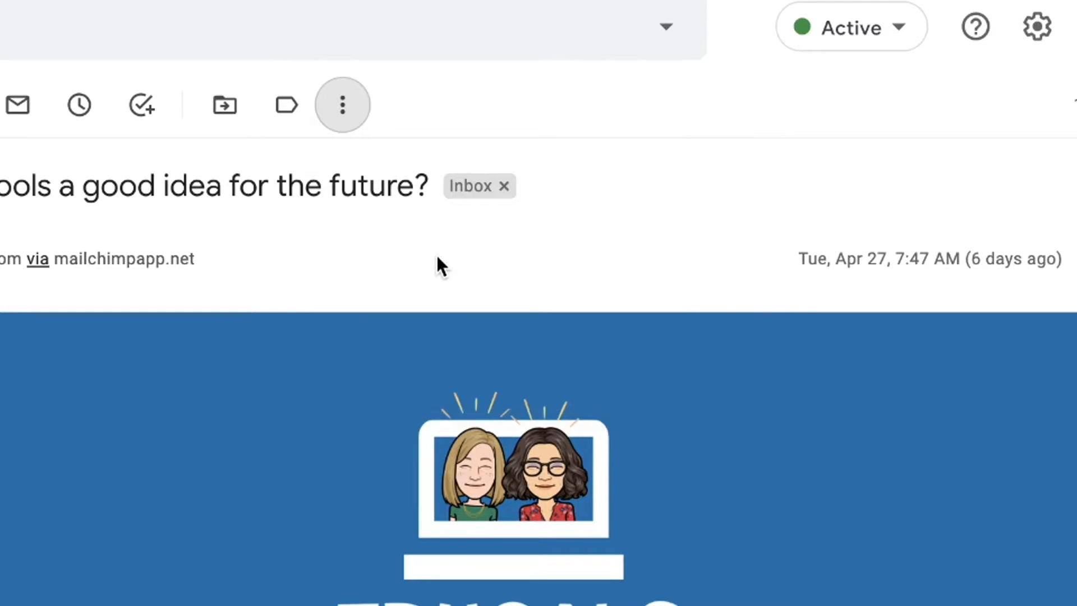
click(902, 195)
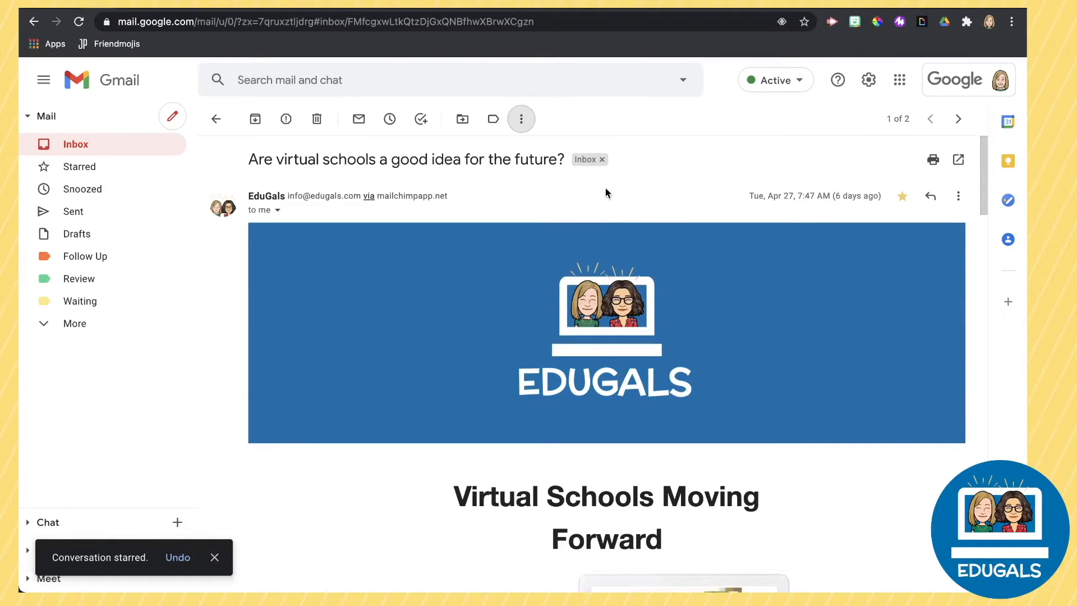
mouse_move(214, 119)
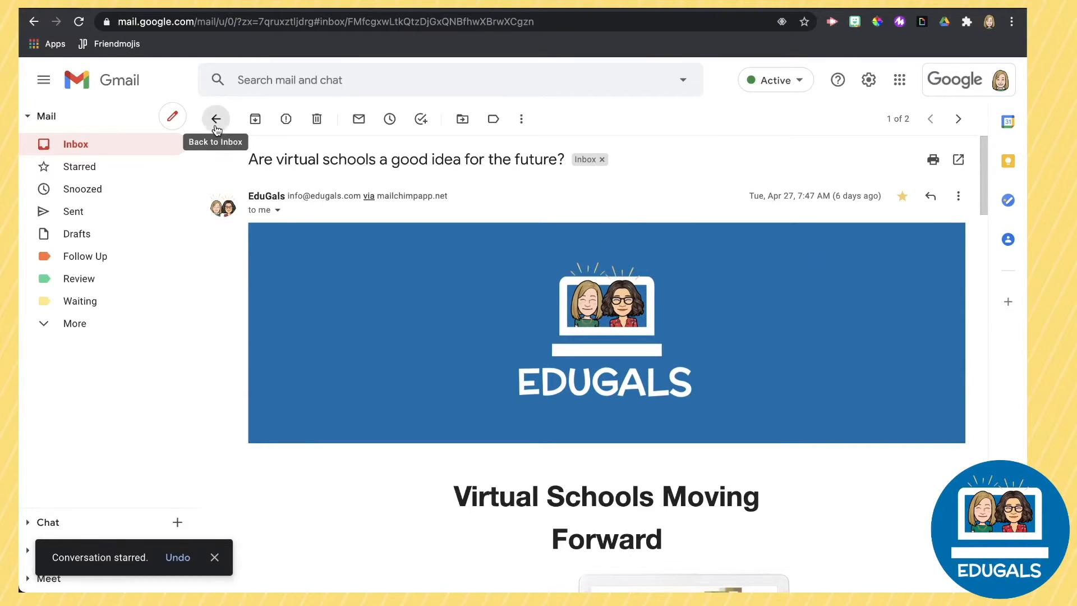
click(215, 118)
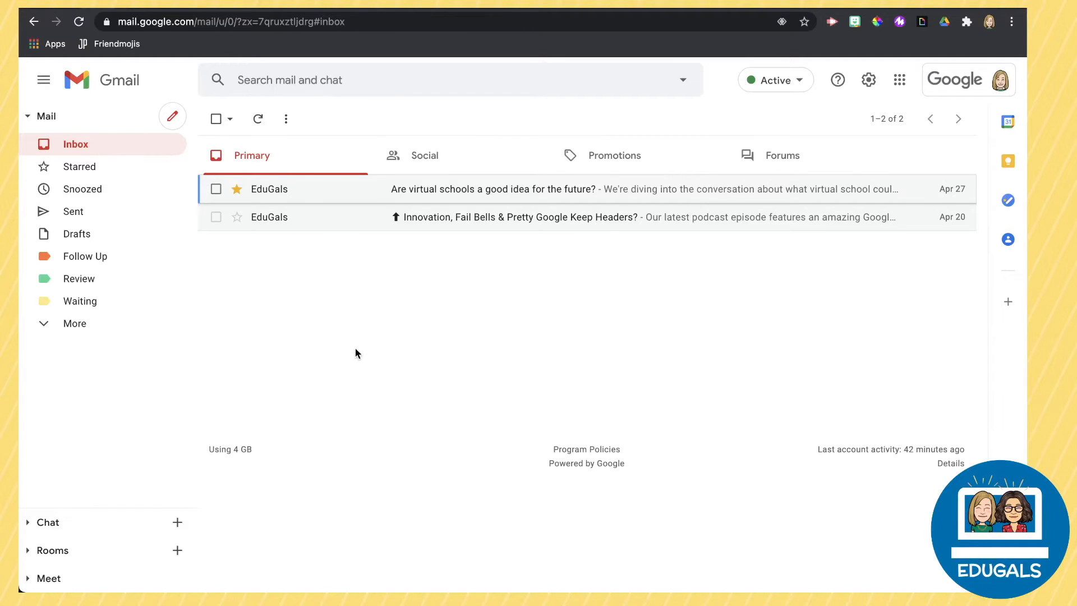
mouse_move(58, 171)
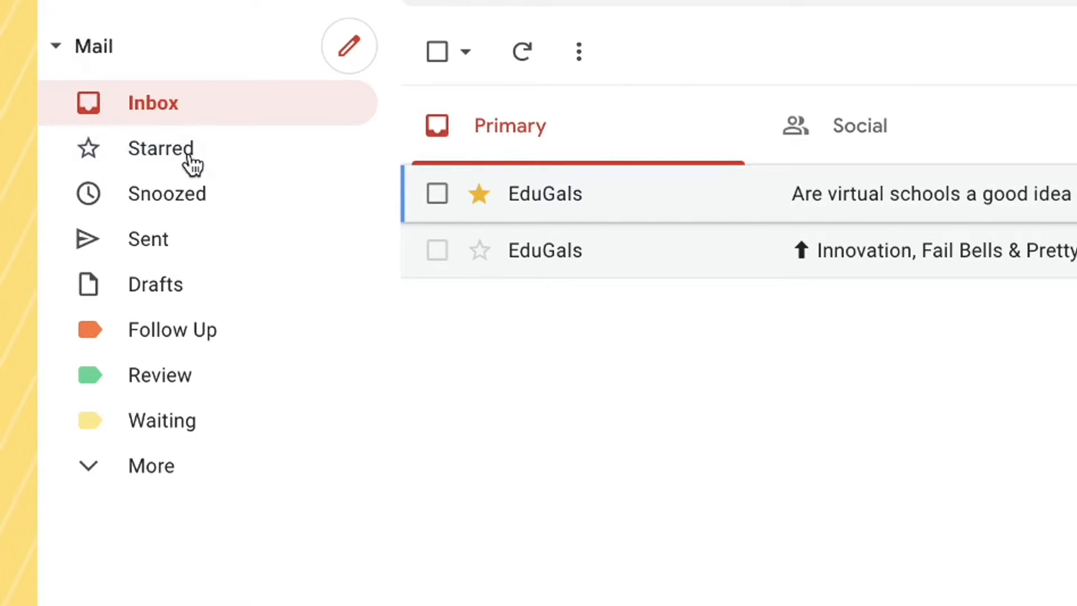
Open the Starred folder, listing only the EduGals virtual schools email.
click(161, 148)
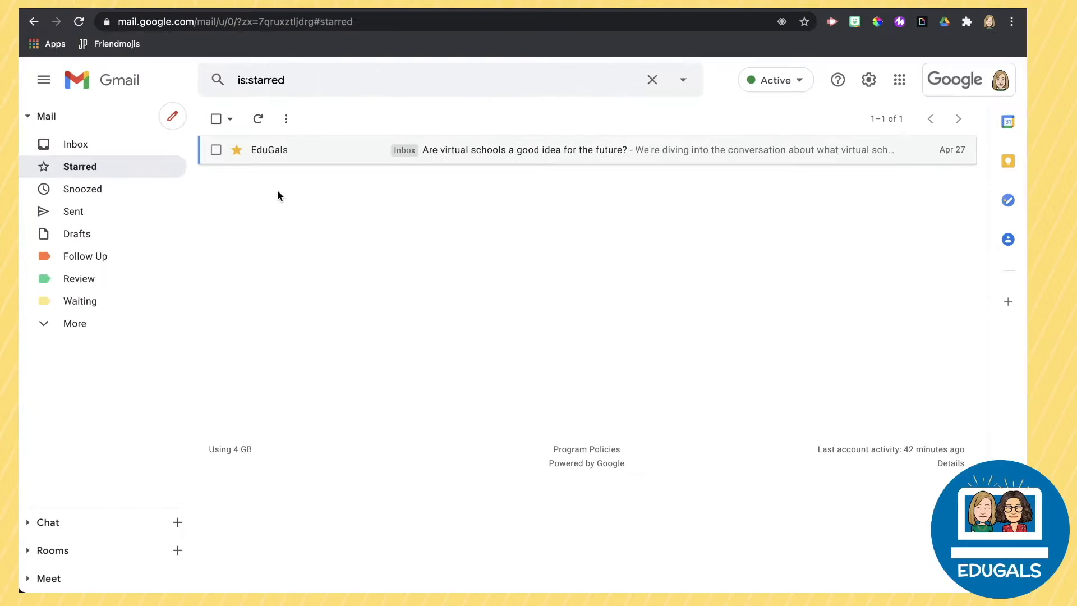
mouse_move(439, 207)
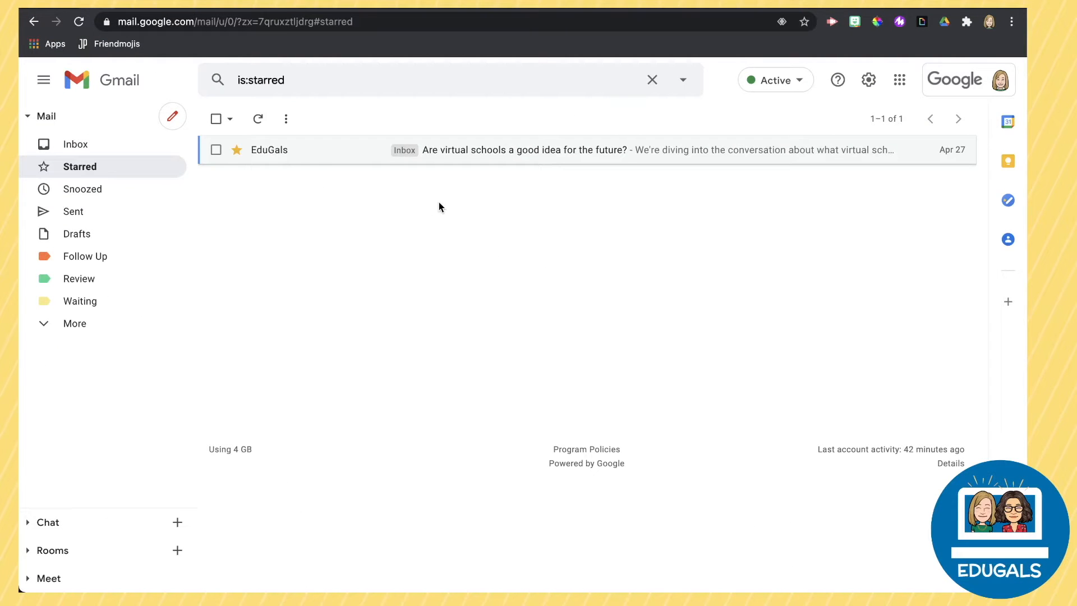
mouse_move(447, 203)
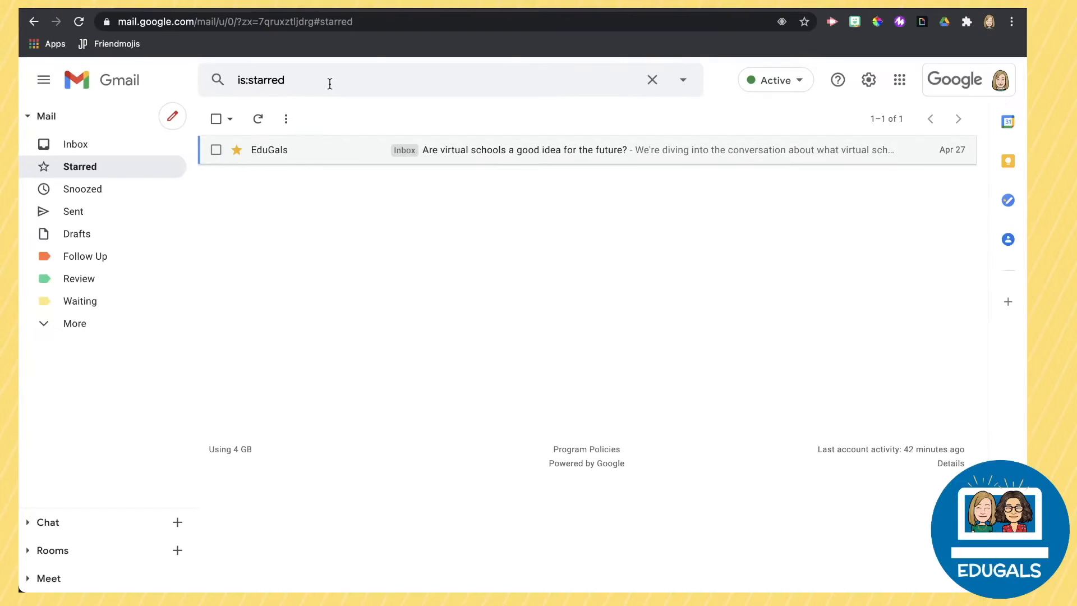
mouse_move(349, 98)
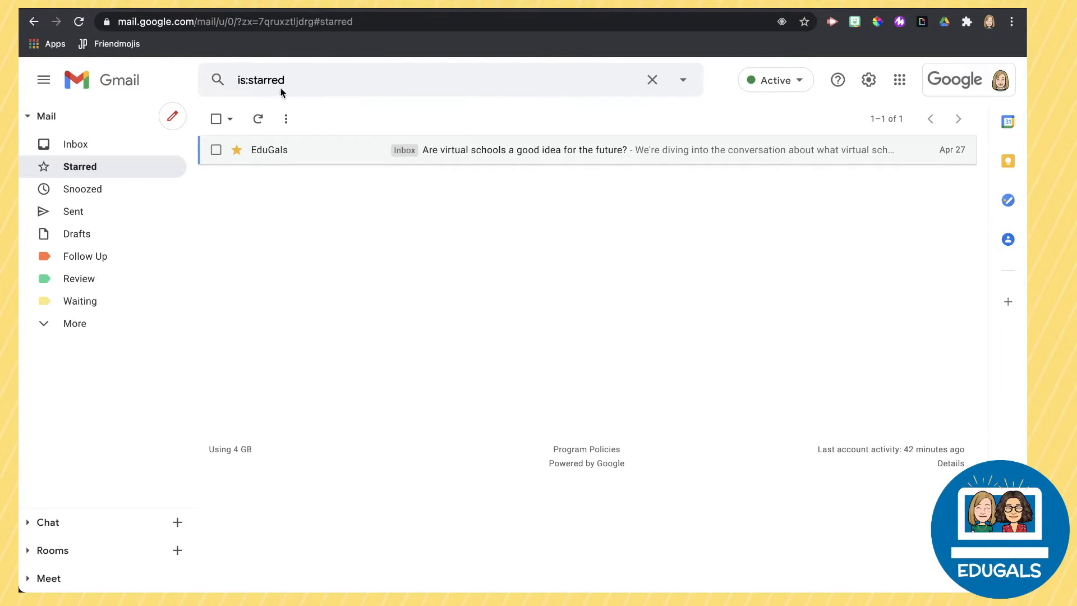
Replace 'starred' in the search bar with a has:yellow-star query.
click(264, 80)
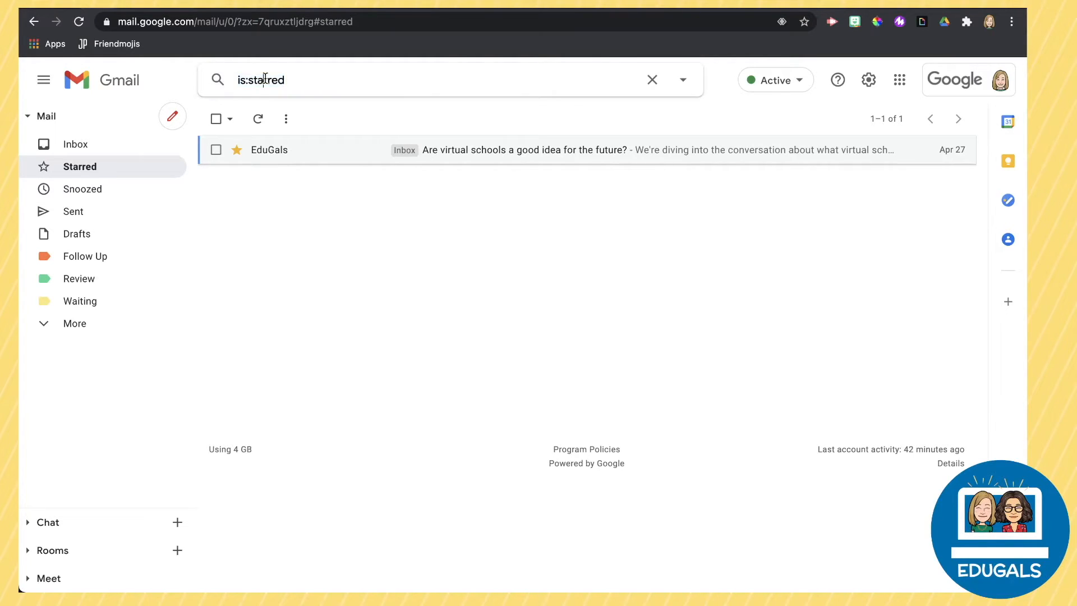
double_click(260, 79)
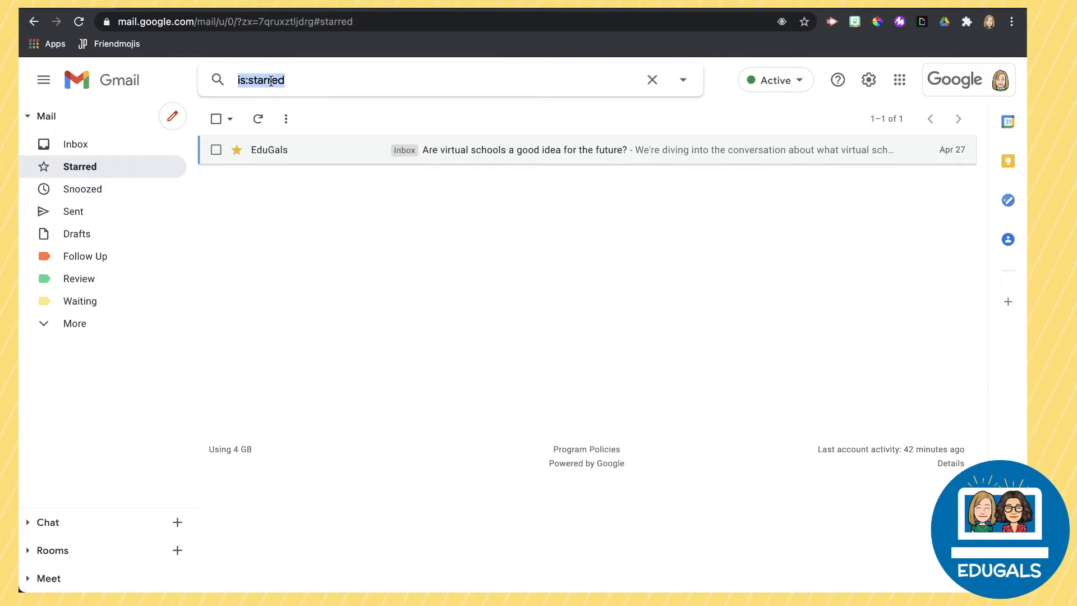
text(has:)
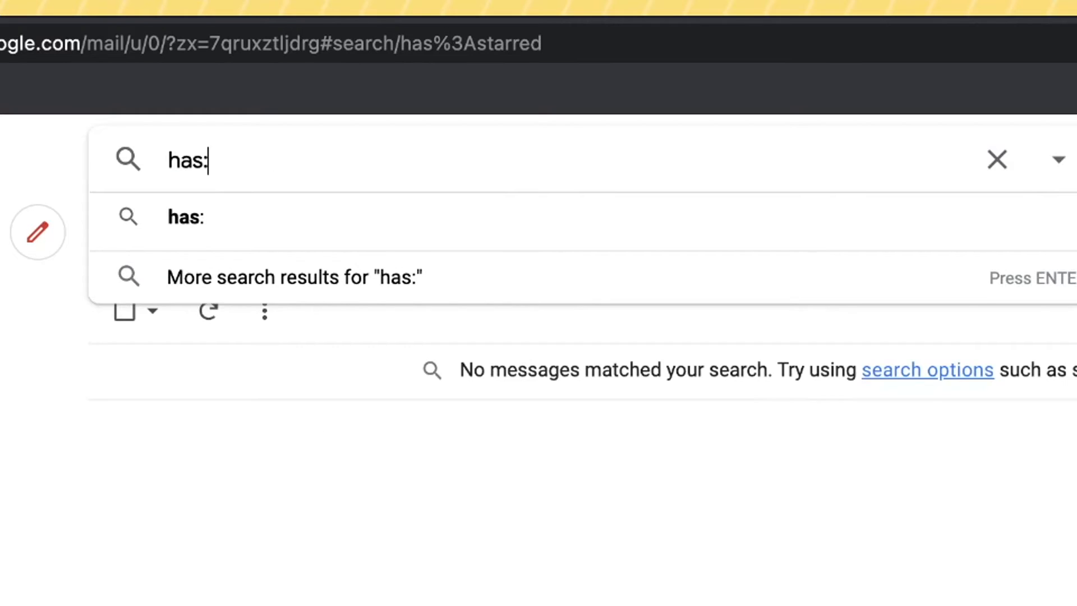
text(yellow-star)
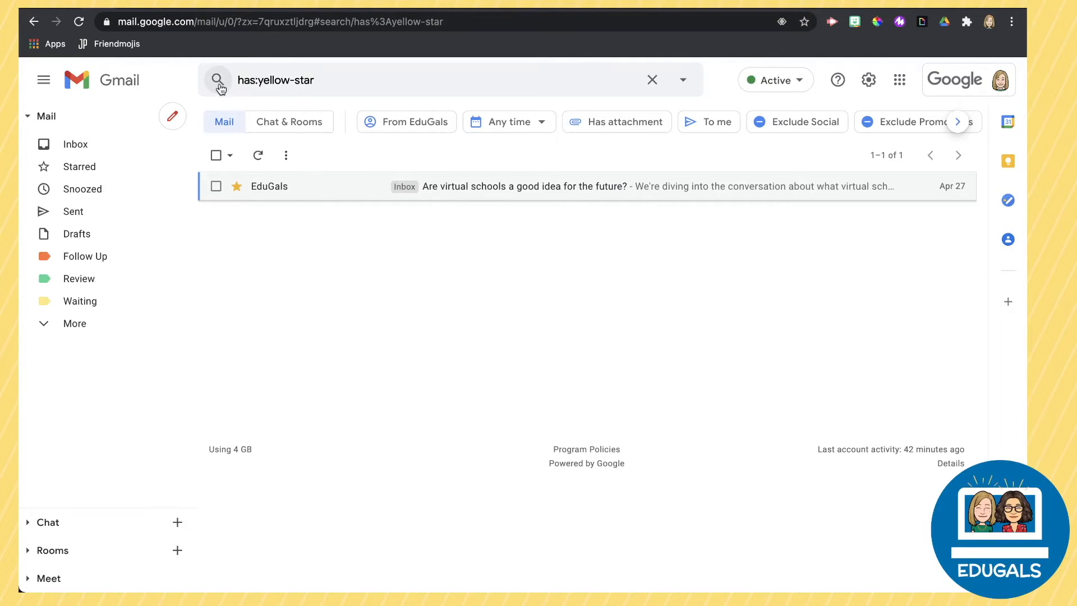
mouse_move(217, 80)
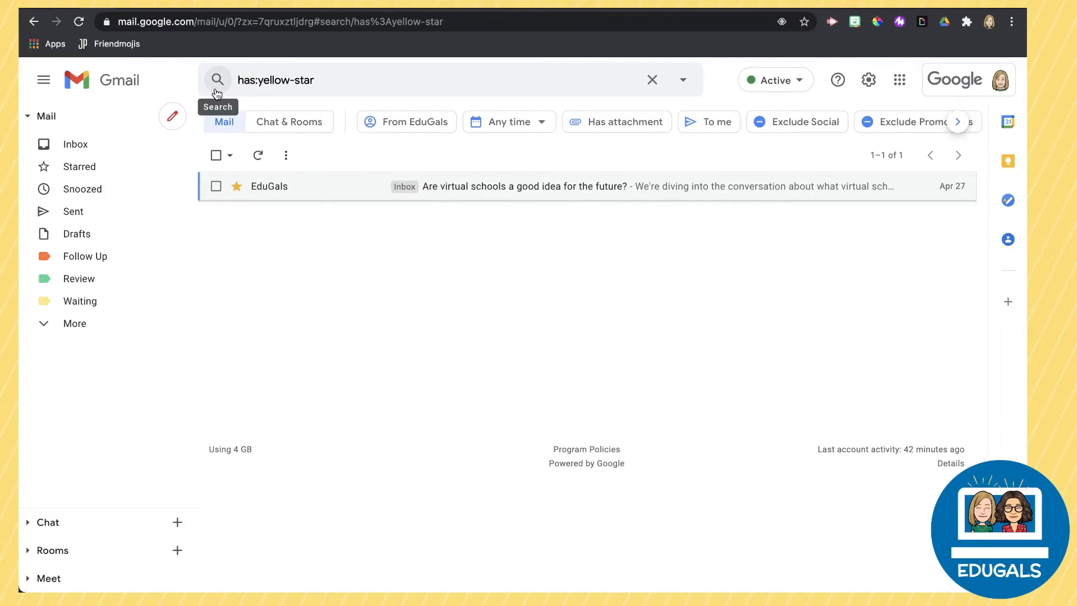
mouse_move(868, 80)
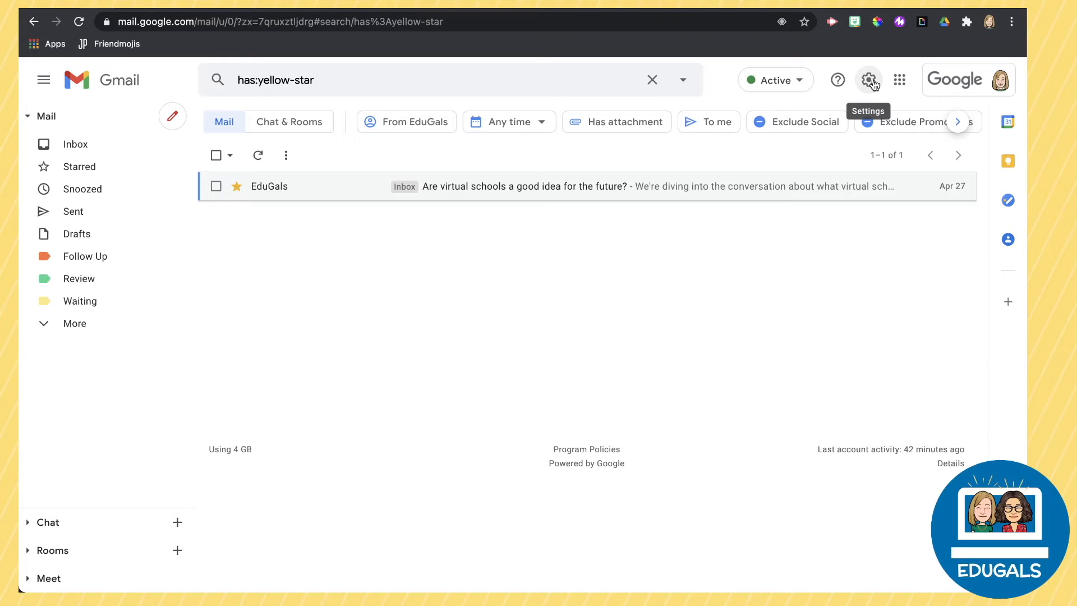
Open See all settings from the gear menu and scroll General to Stars.
click(868, 80)
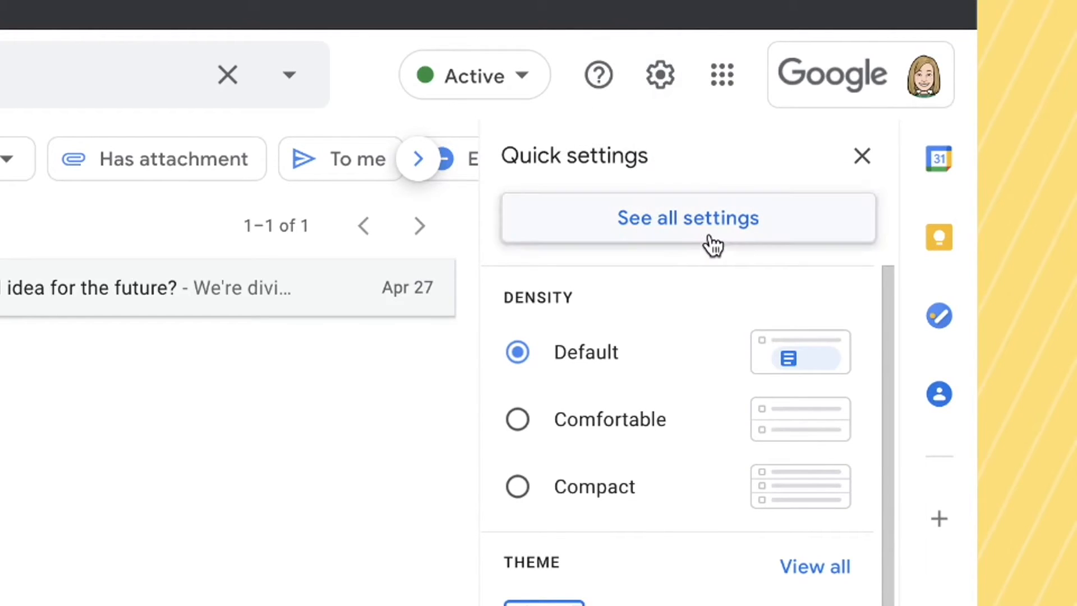
click(687, 217)
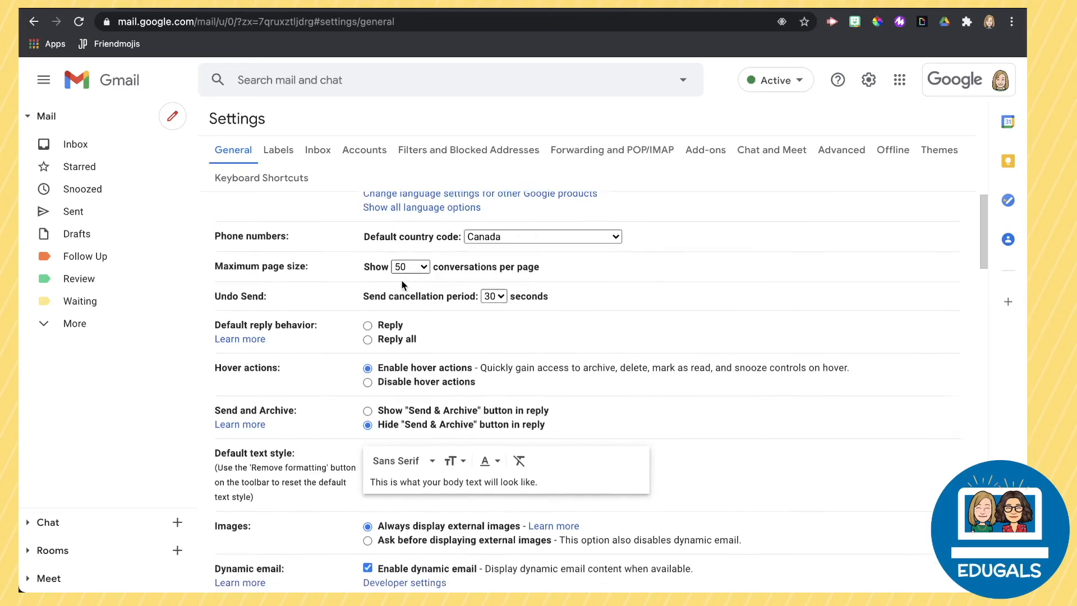
scroll(down, 3)
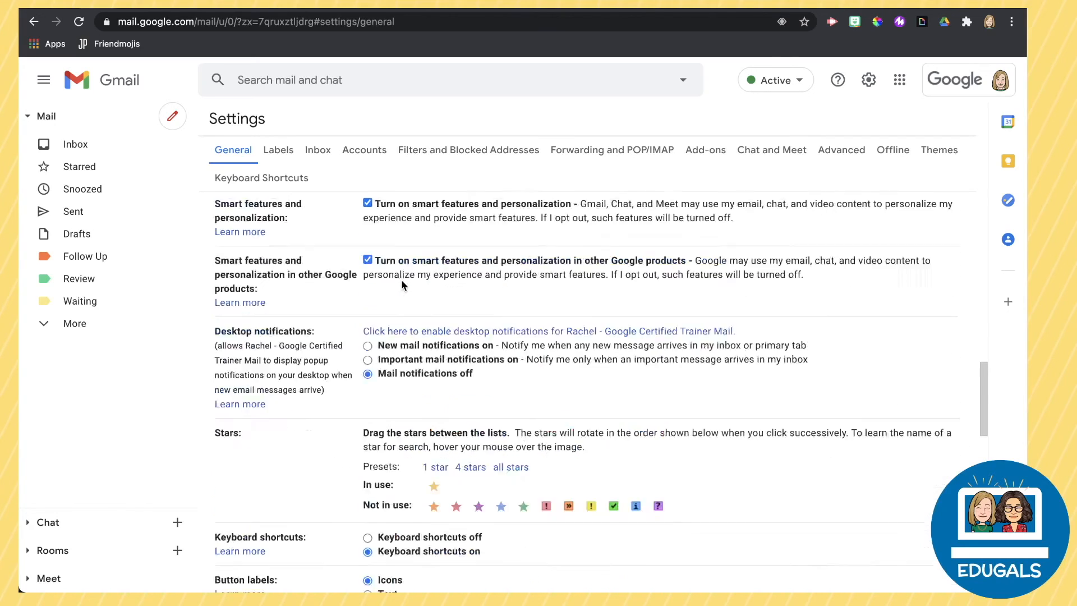
scroll(down, 3)
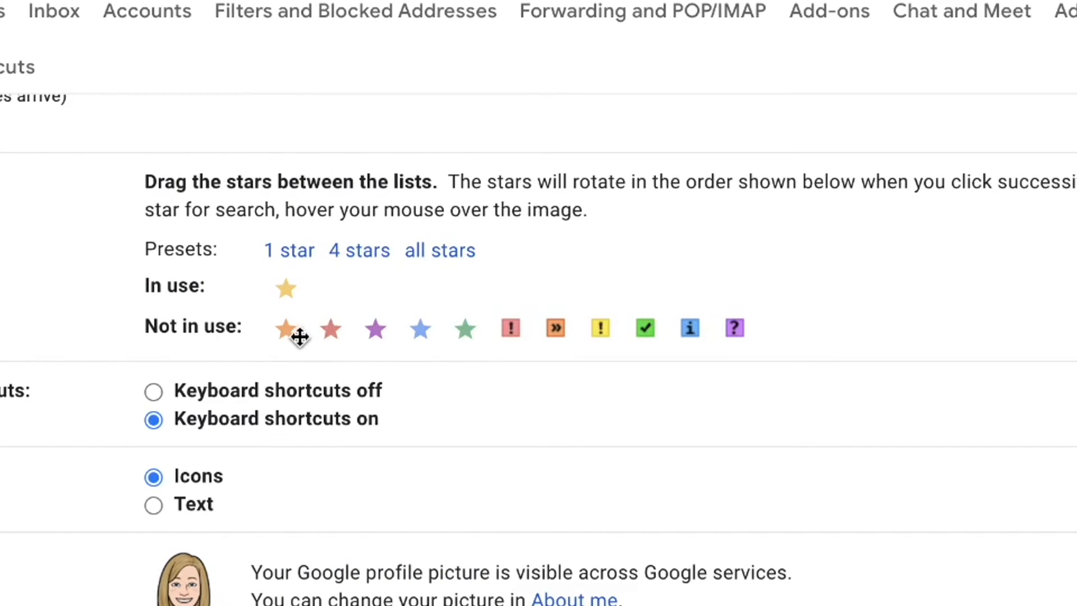
Drag red and green stars into In use, returning orange to Not in use.
drag(285, 328, 329, 287)
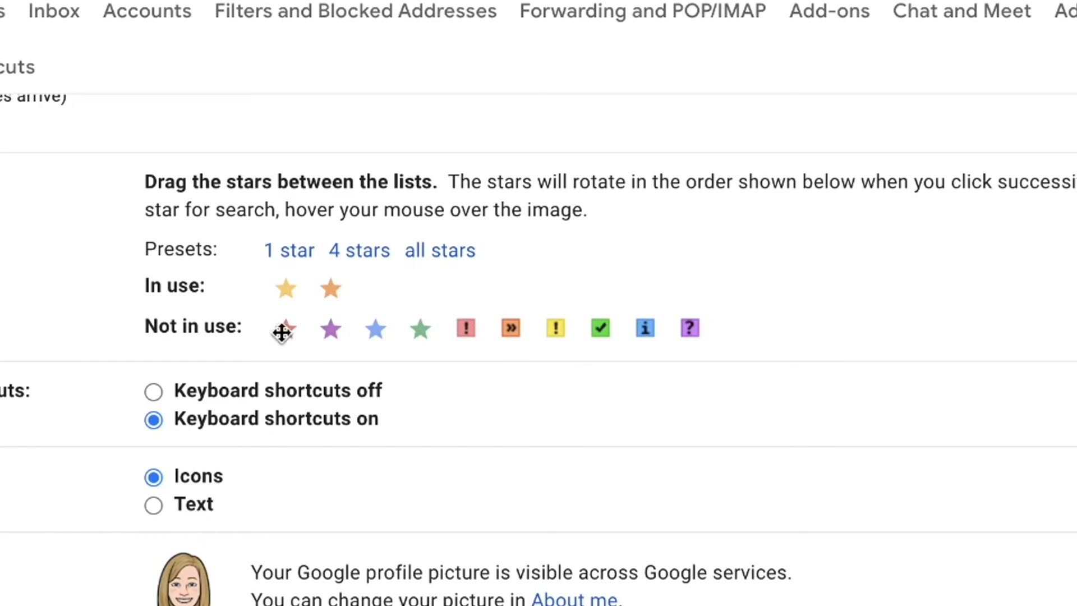
drag(282, 328, 374, 289)
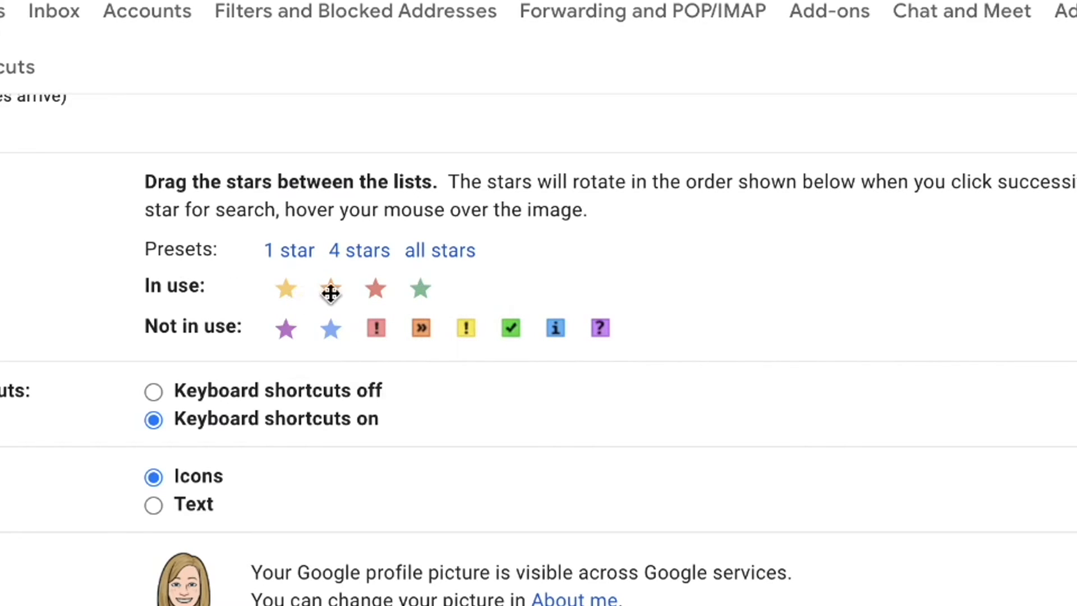
drag(330, 289, 306, 328)
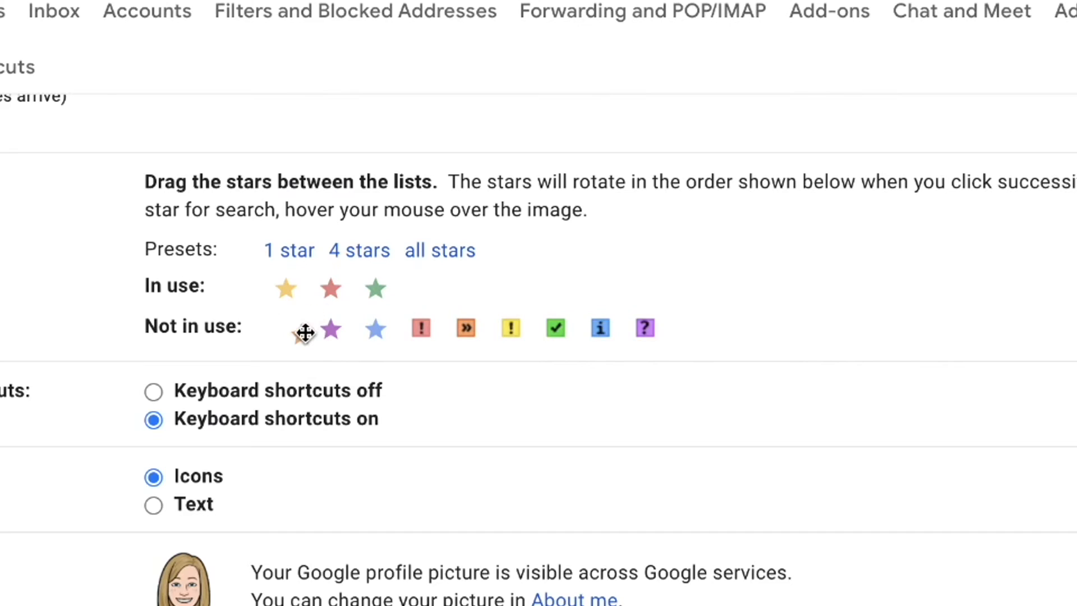
mouse_move(697, 364)
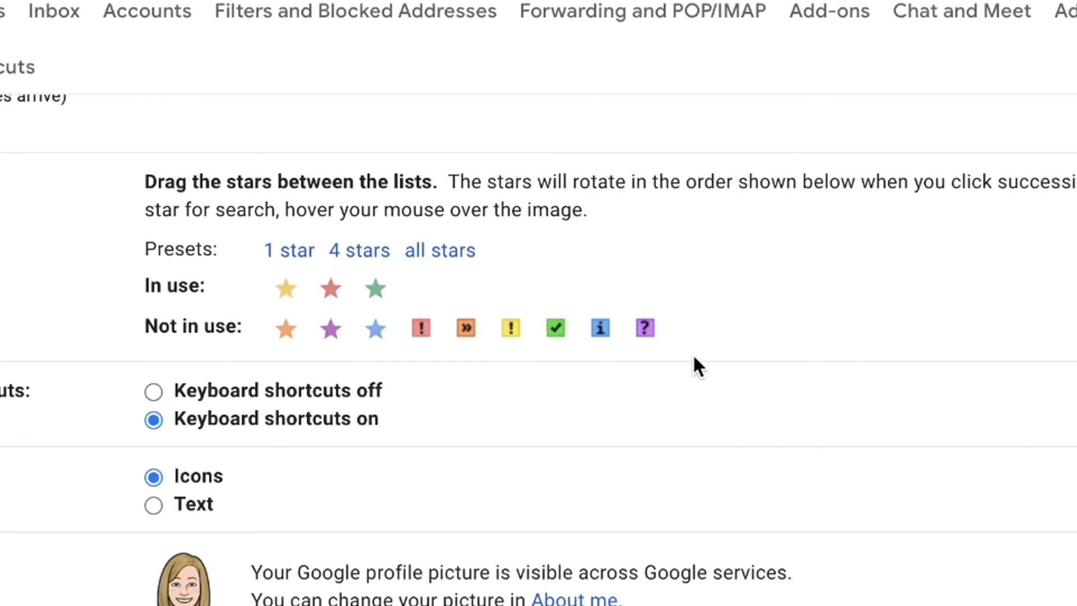
mouse_move(439, 250)
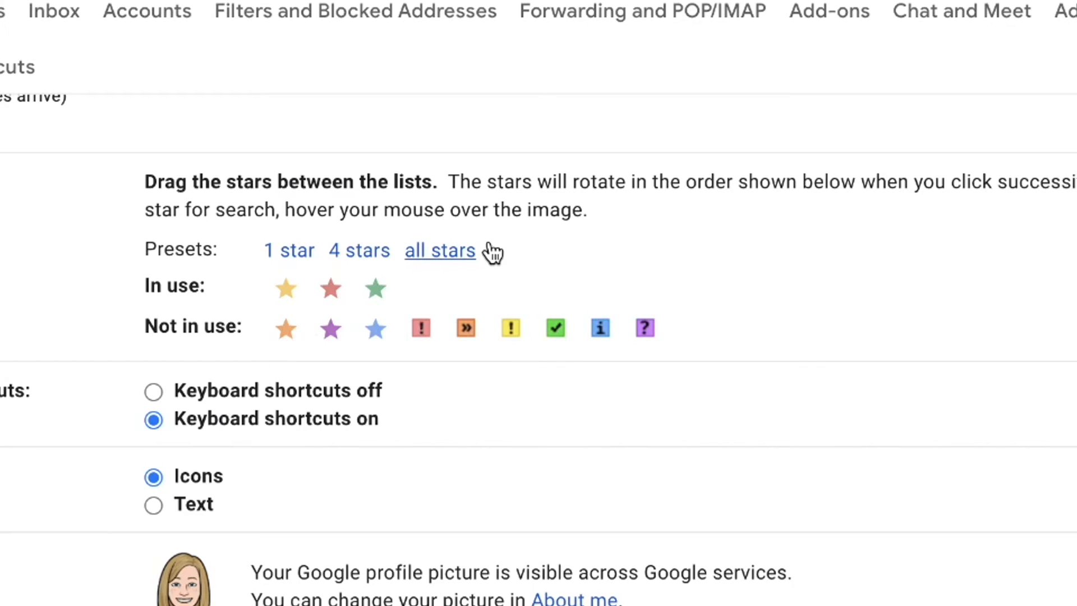
mouse_move(446, 343)
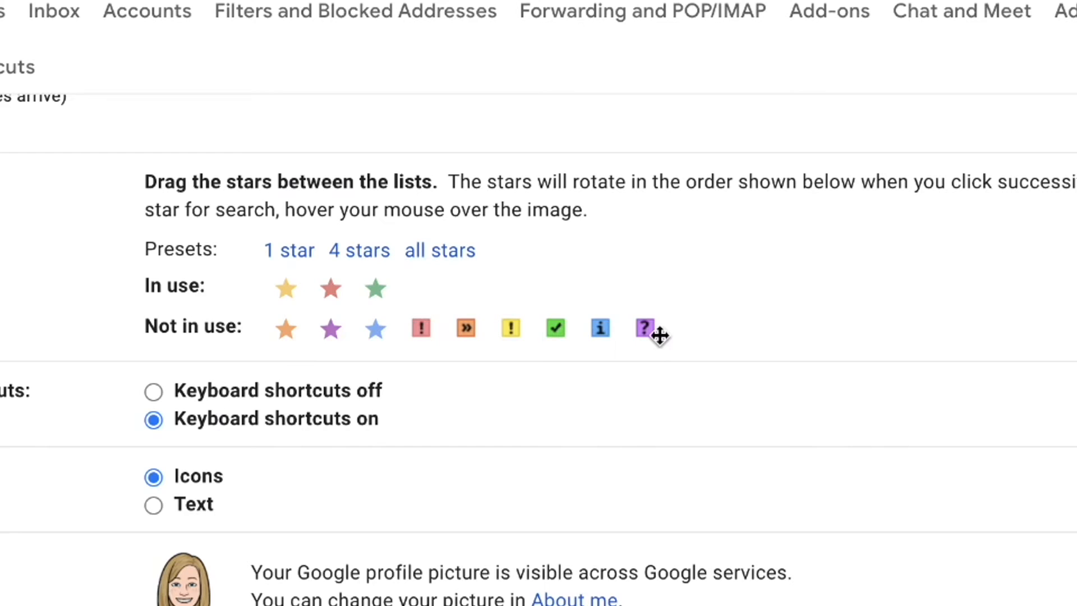
mouse_move(737, 314)
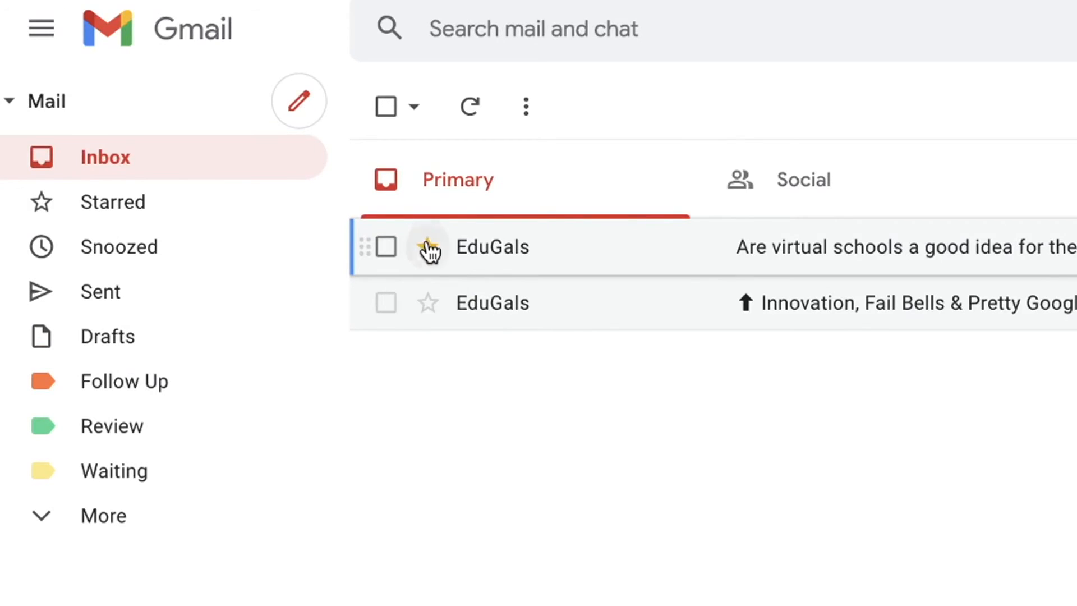
Cycle the virtual schools star to green, star the second EduGals email, and search 'has'.
click(426, 247)
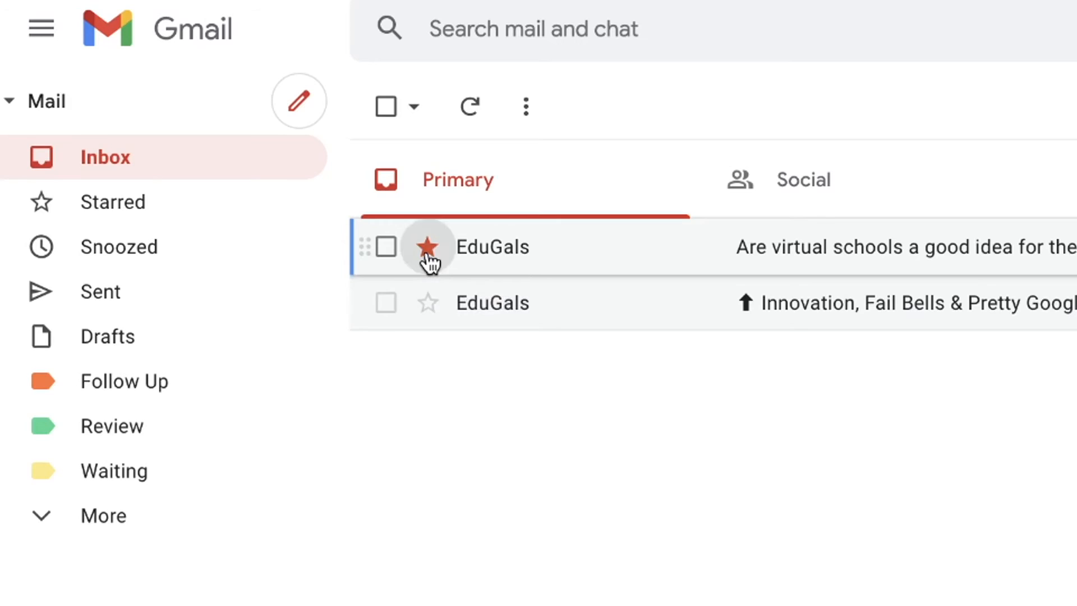
click(427, 245)
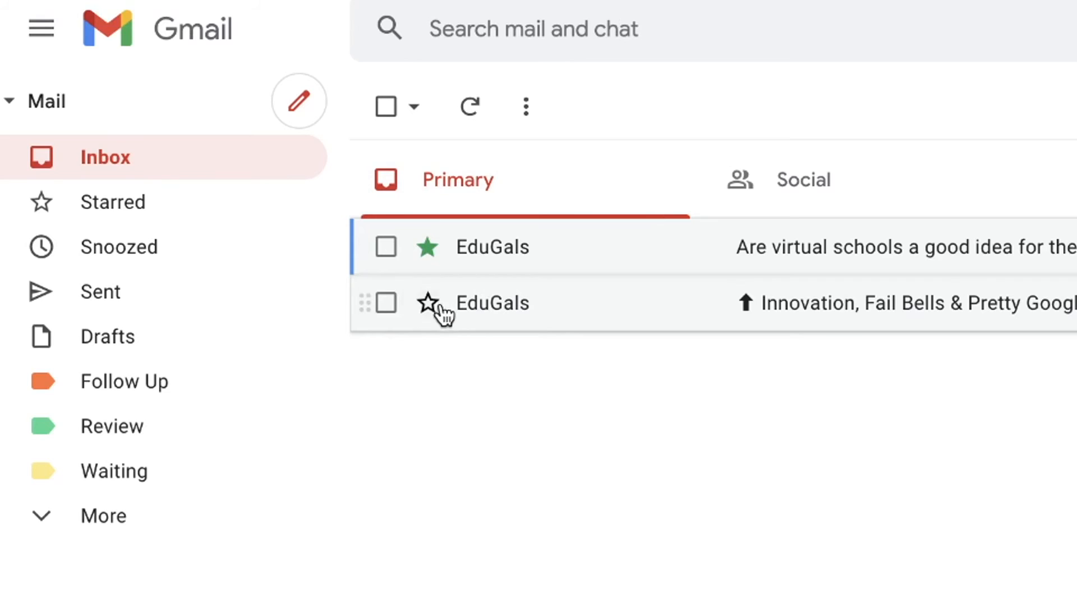
click(426, 302)
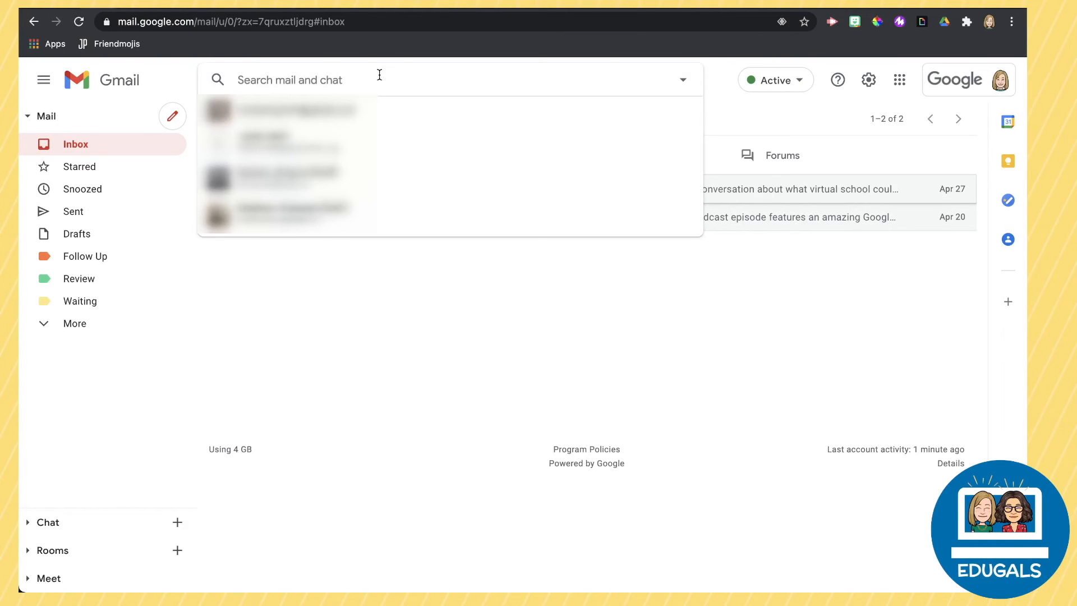
text(has)
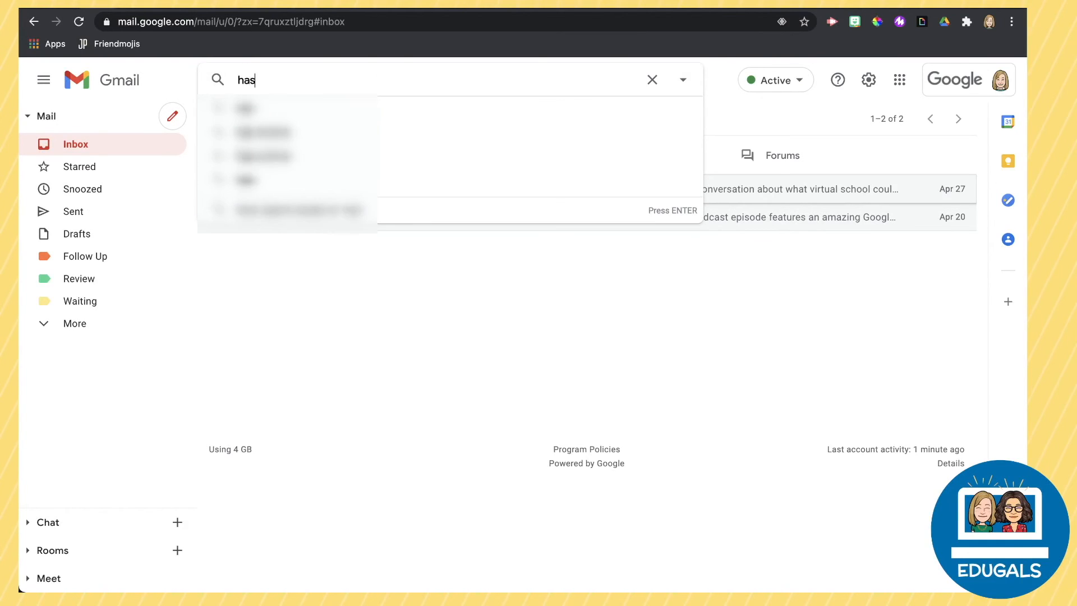